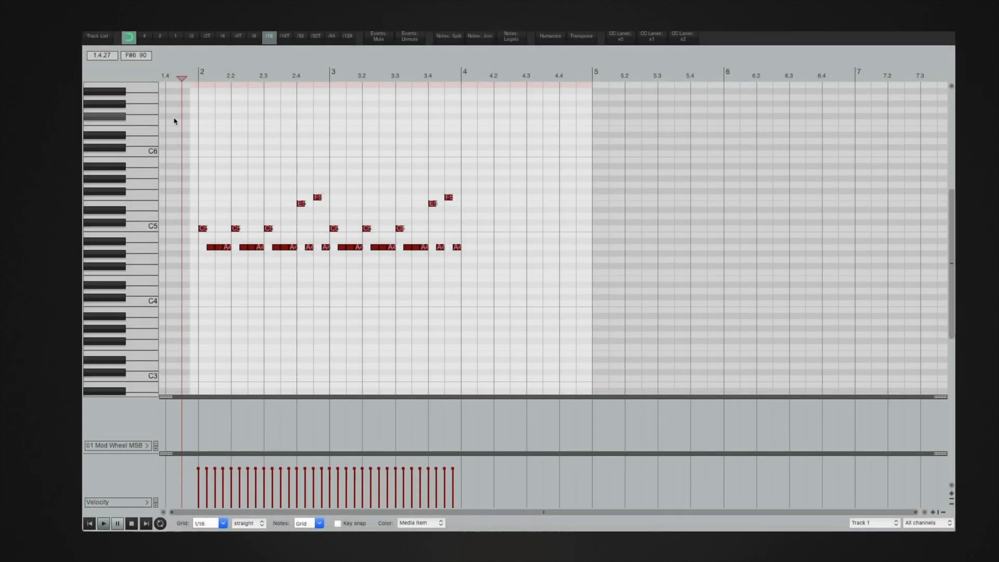
# Step: Audition the spiccato patch from the on-screen keyboard before adjusting it
pyautogui.click(103, 522)
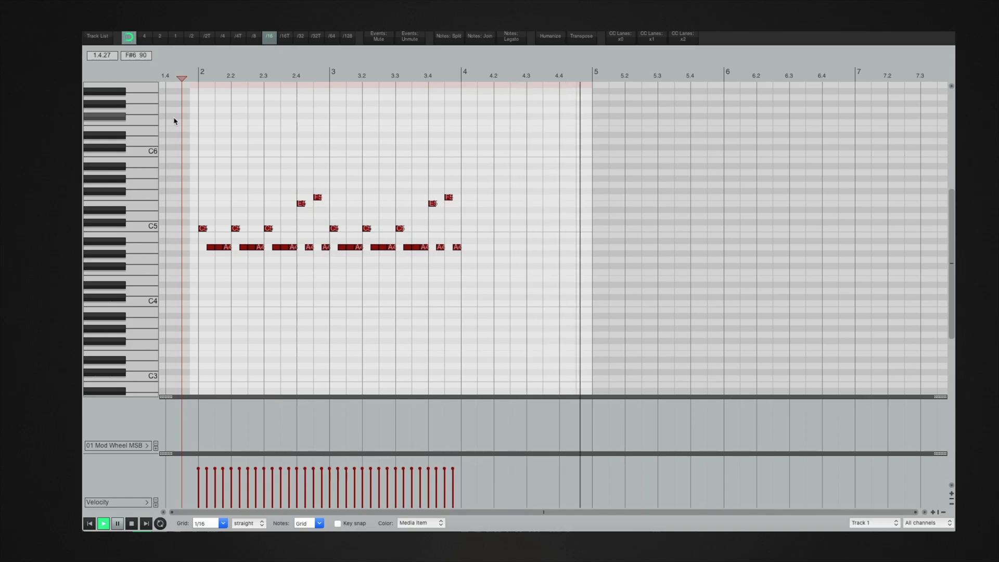
pyautogui.click(103, 524)
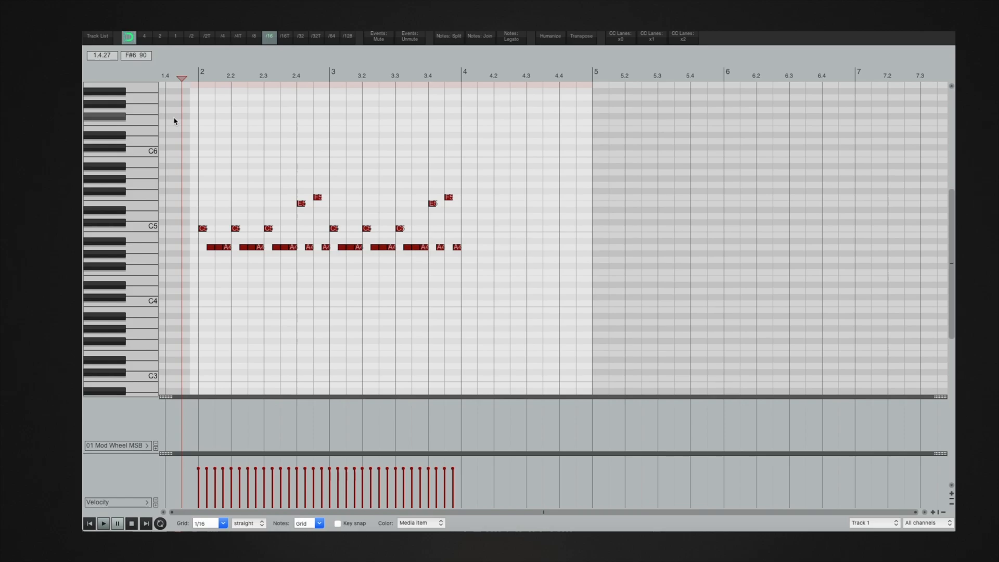
pyautogui.click(103, 522)
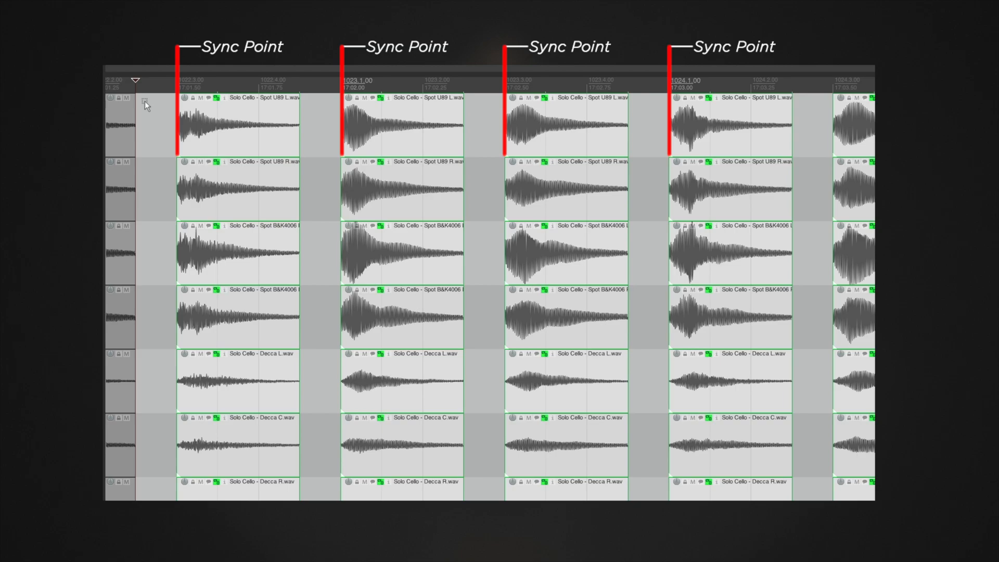
pyautogui.moveTo(156, 127)
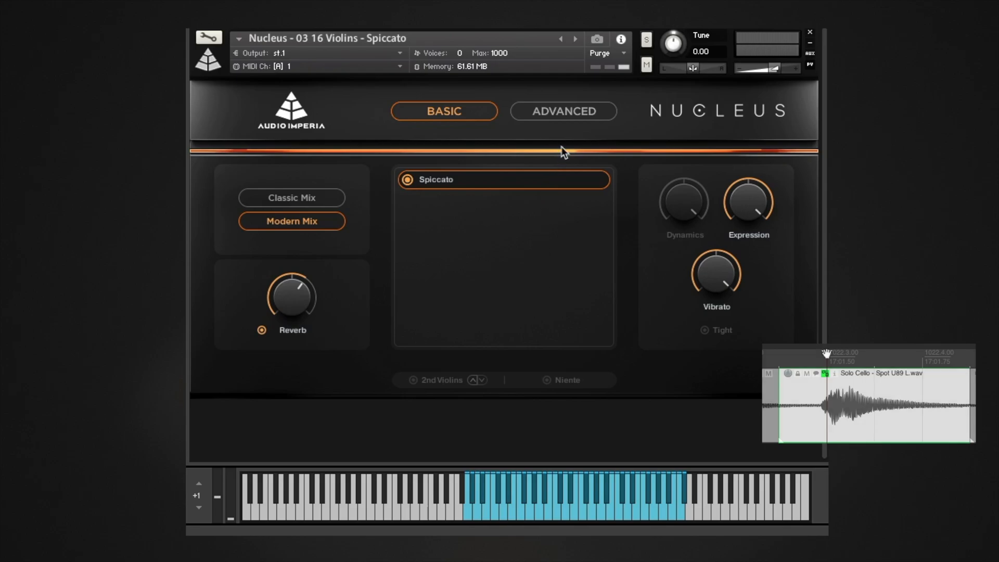
# Step: Show the Advanced controls and set the S. Start offset to about -103 ms
pyautogui.click(563, 112)
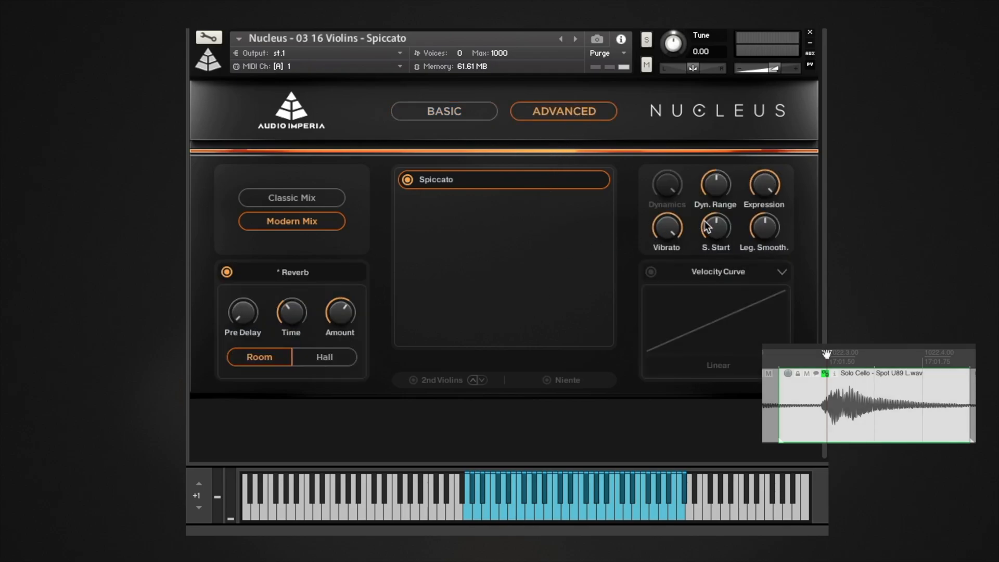
pyautogui.moveTo(715, 229); pyautogui.dragTo(714, 226)
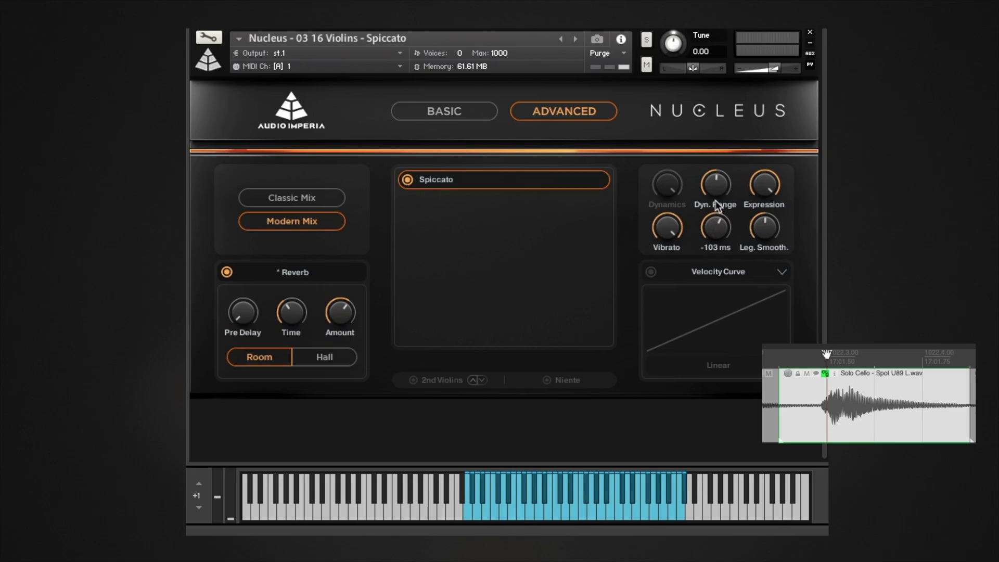
pyautogui.moveTo(715, 229); pyautogui.dragTo(715, 240)
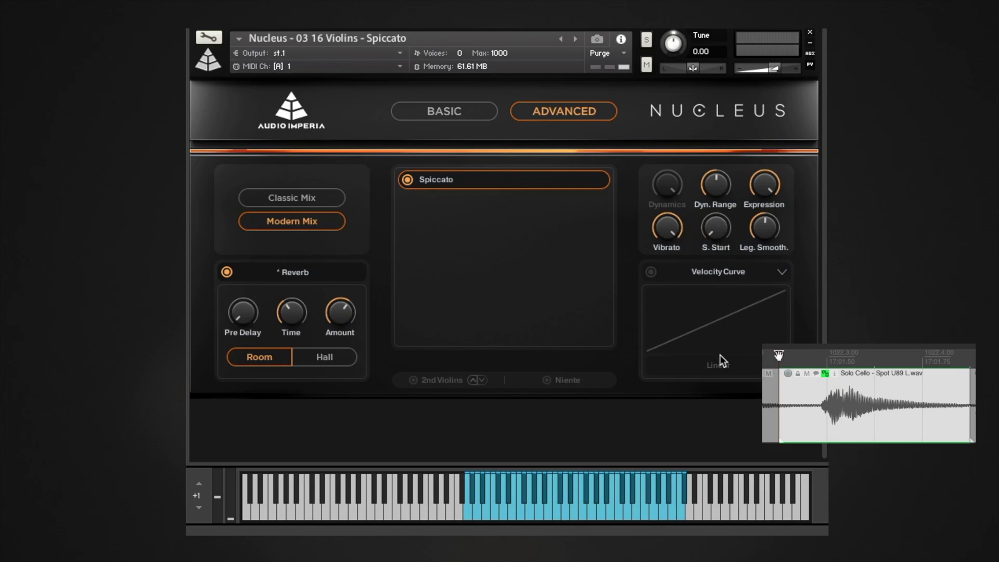
pyautogui.moveTo(715, 231); pyautogui.dragTo(715, 192)
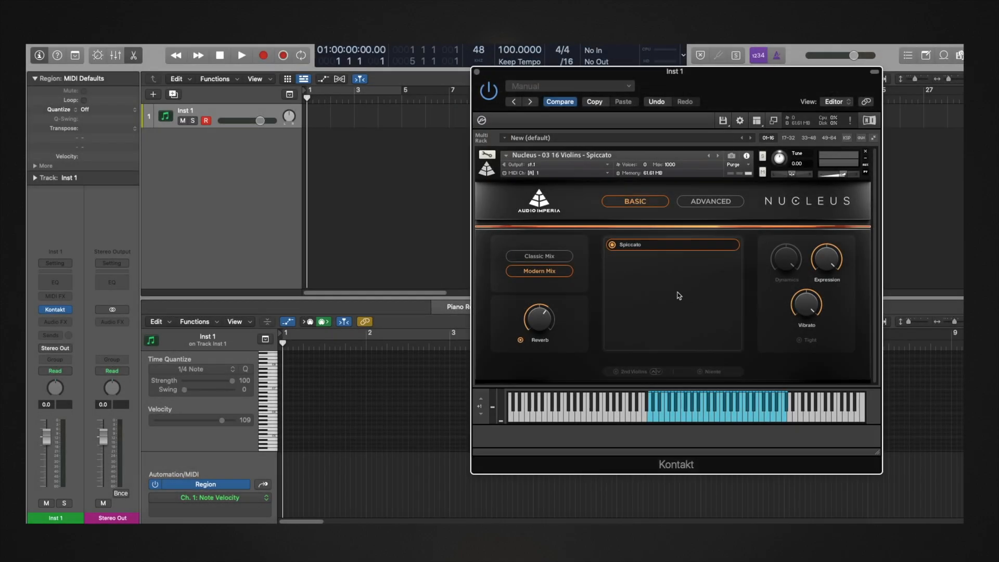
# Step: Record a short spiccato MIDI passage and play it back with the track delayed -125.0 ms
pyautogui.click(709, 201)
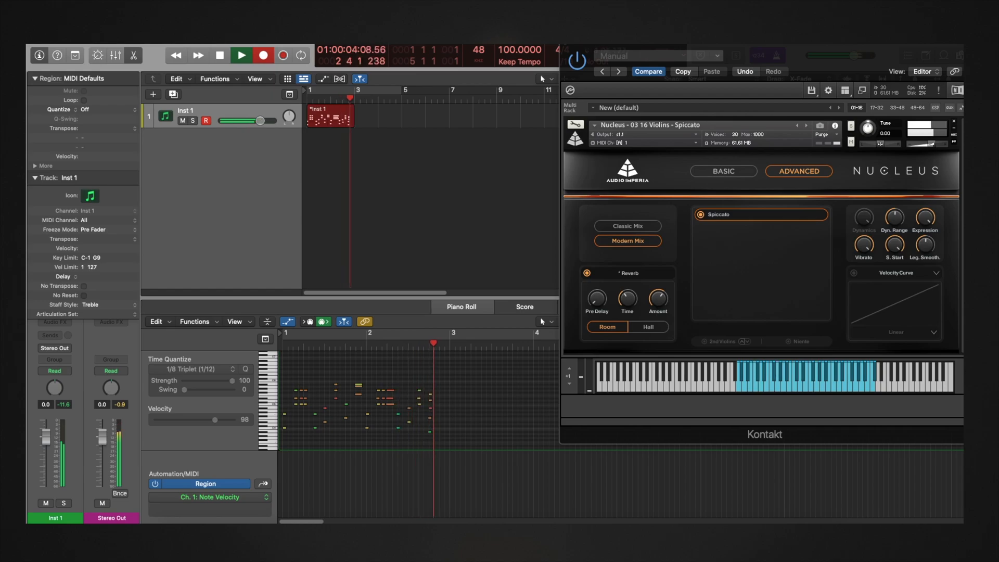
pyautogui.click(240, 55)
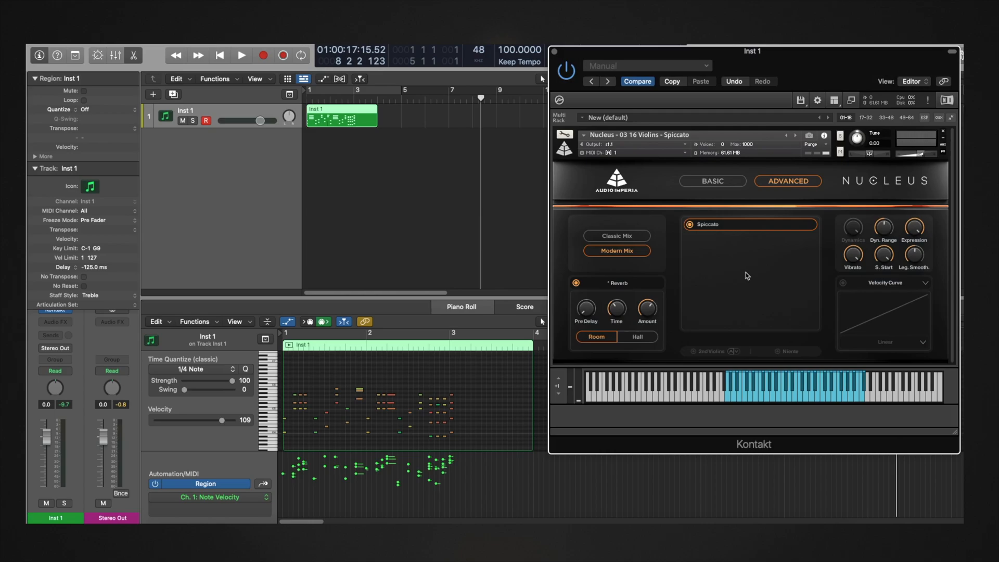
pyautogui.moveTo(879, 255)
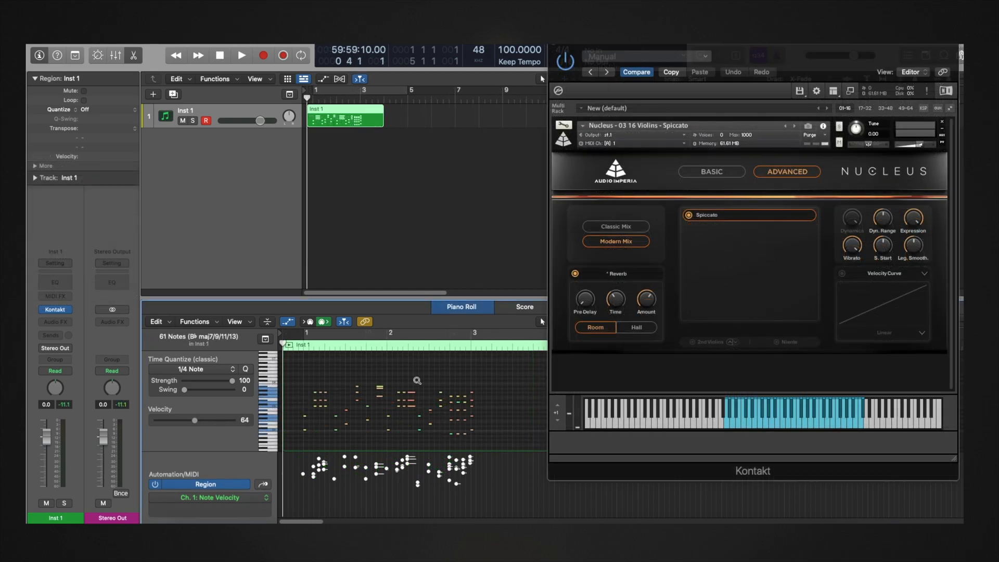
pyautogui.moveTo(415, 383)
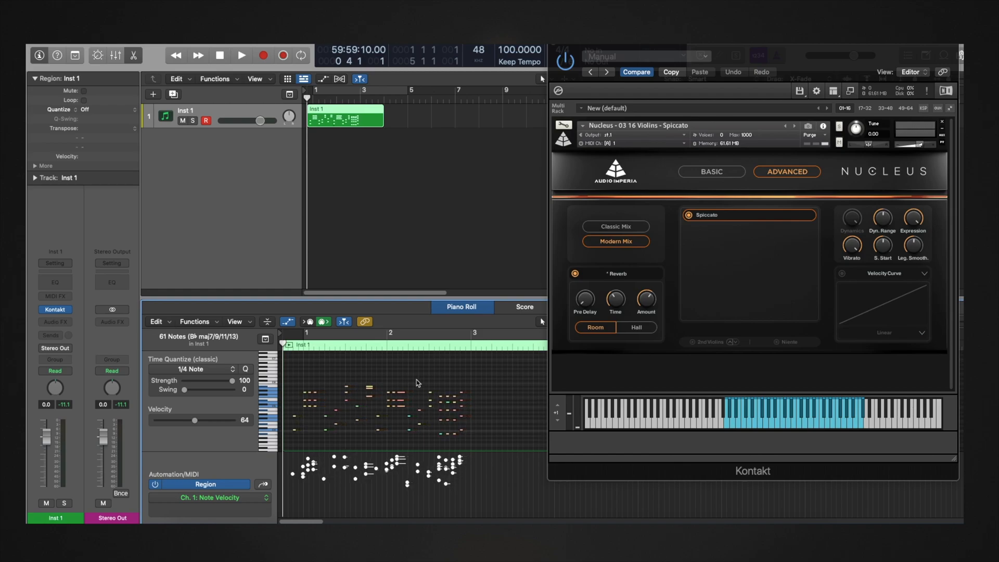
pyautogui.moveTo(414, 381)
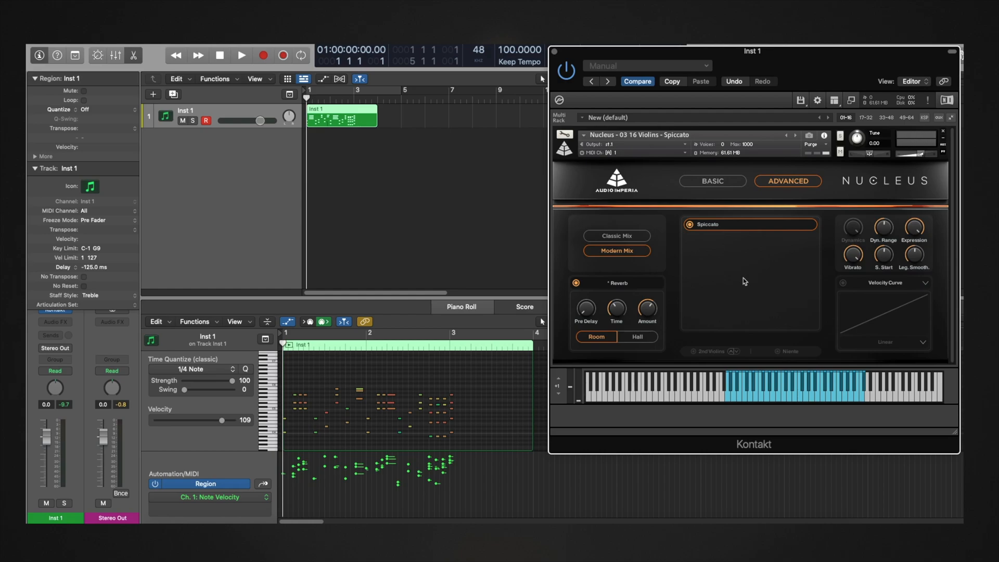
pyautogui.click(242, 55)
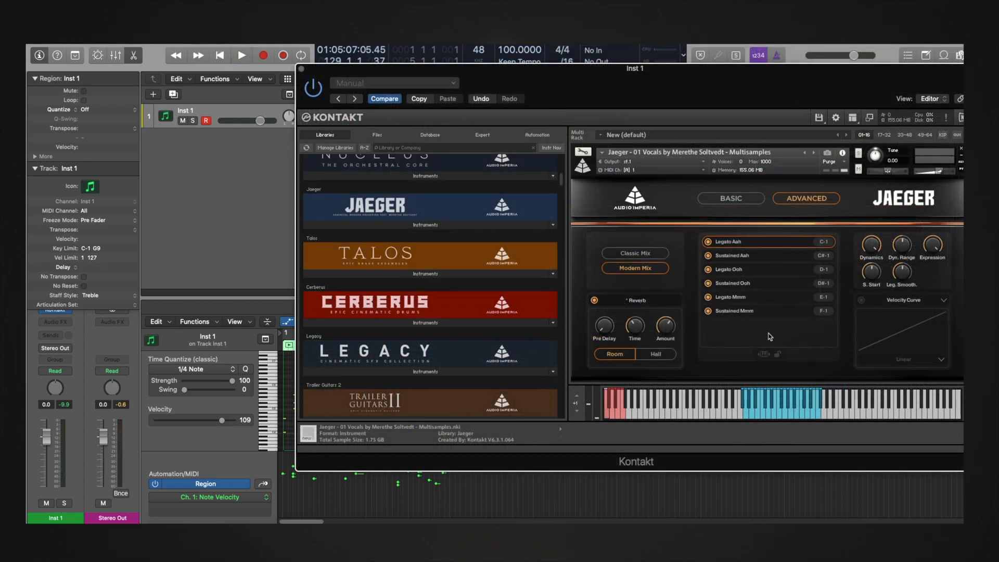
pyautogui.moveTo(688, 324)
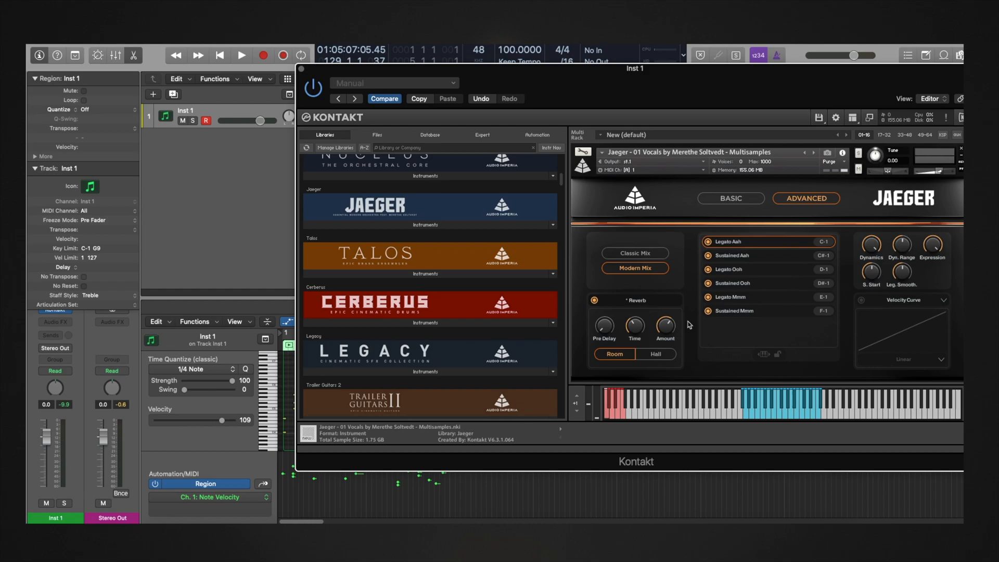
pyautogui.moveTo(87, 270)
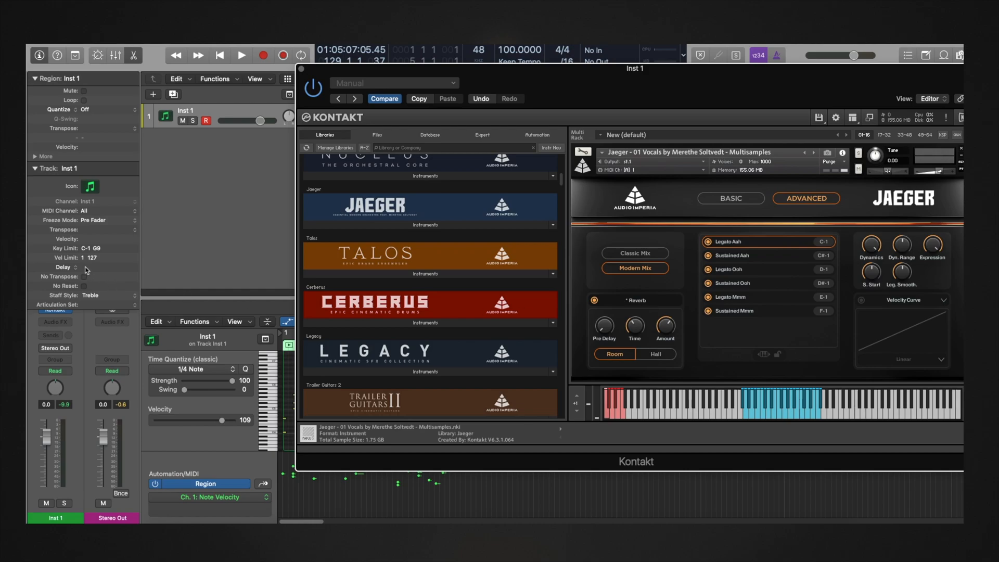
# Step: Enter -125 ms in the instrument track's Delay field
pyautogui.write('-125')
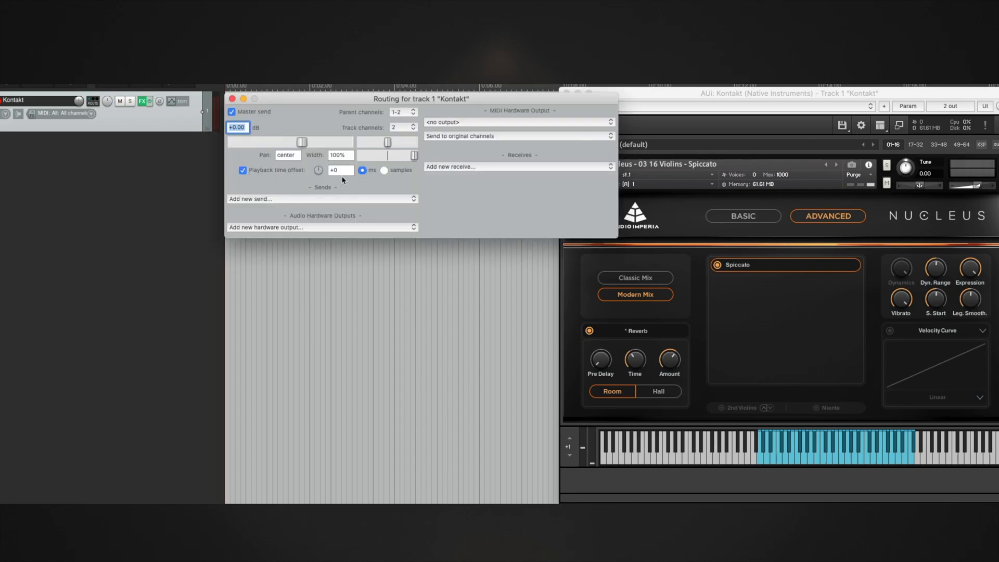
pyautogui.write('-12')
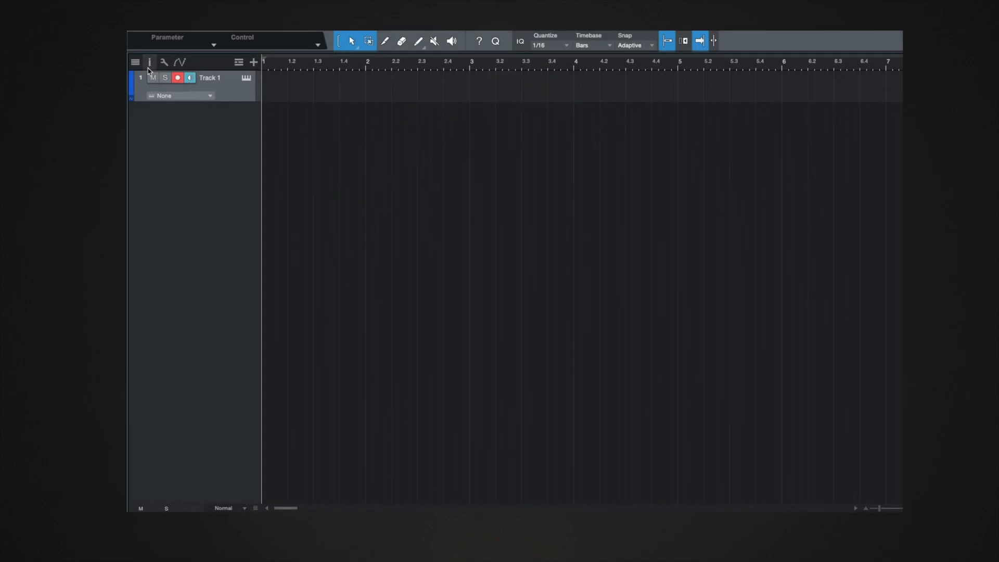
# Step: Show Track 1's inspector where its playback delay can be set
pyautogui.click(149, 61)
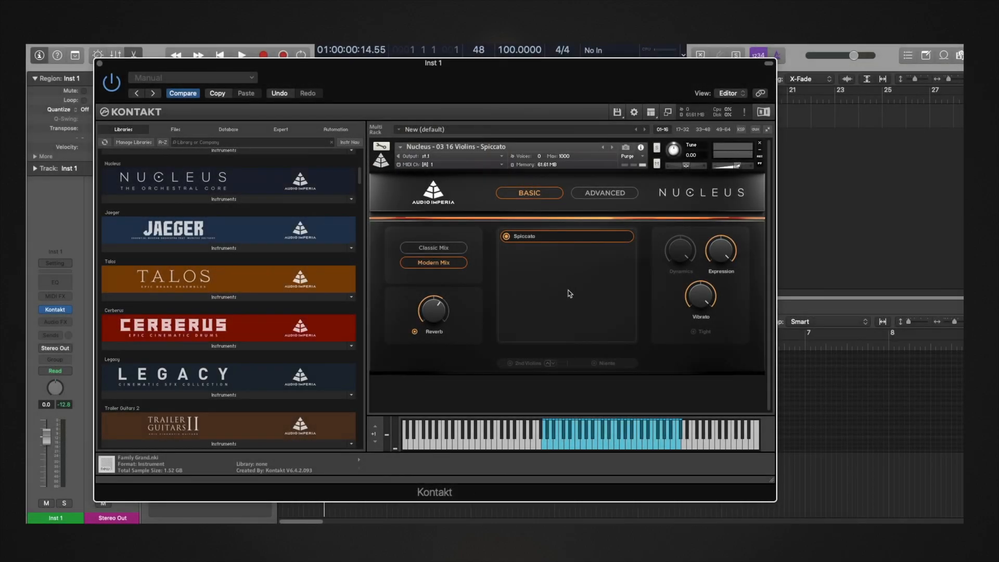
pyautogui.click(603, 193)
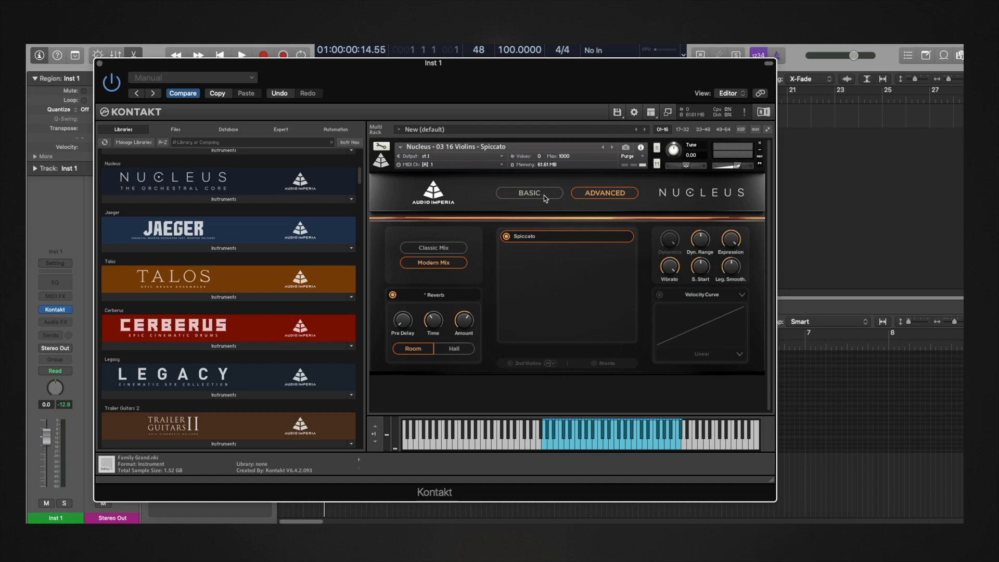
pyautogui.click(529, 193)
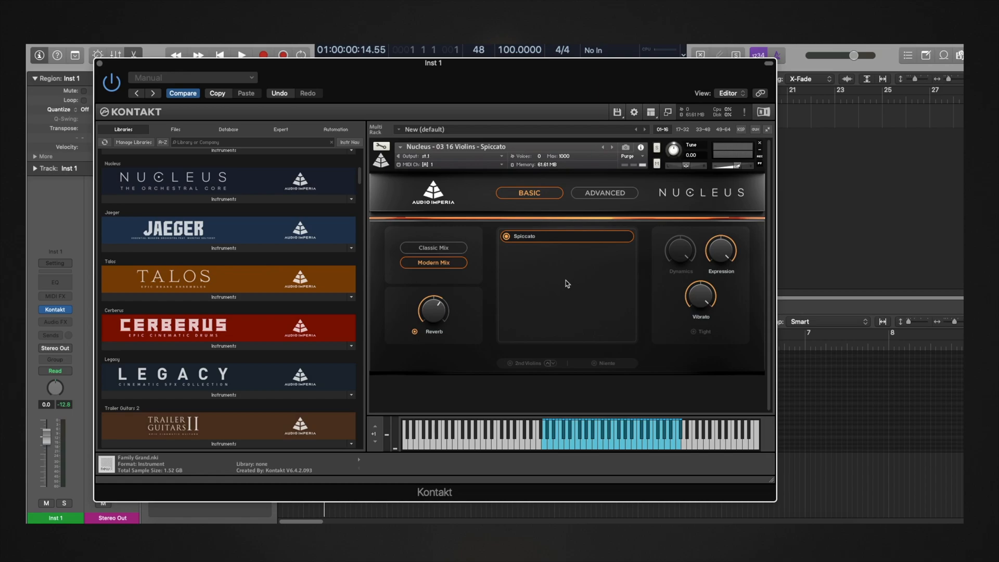
pyautogui.moveTo(568, 280)
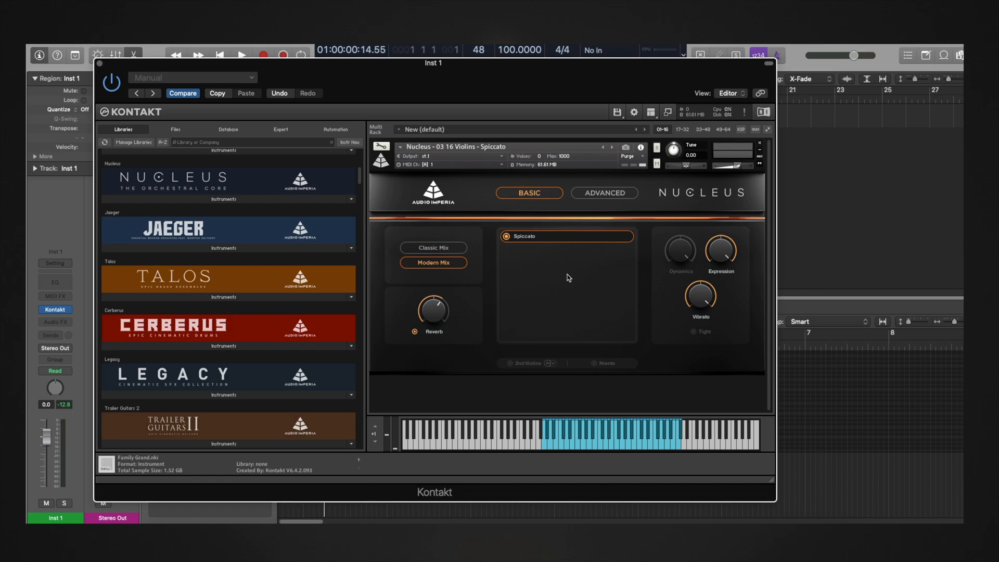
pyautogui.moveTo(693, 333)
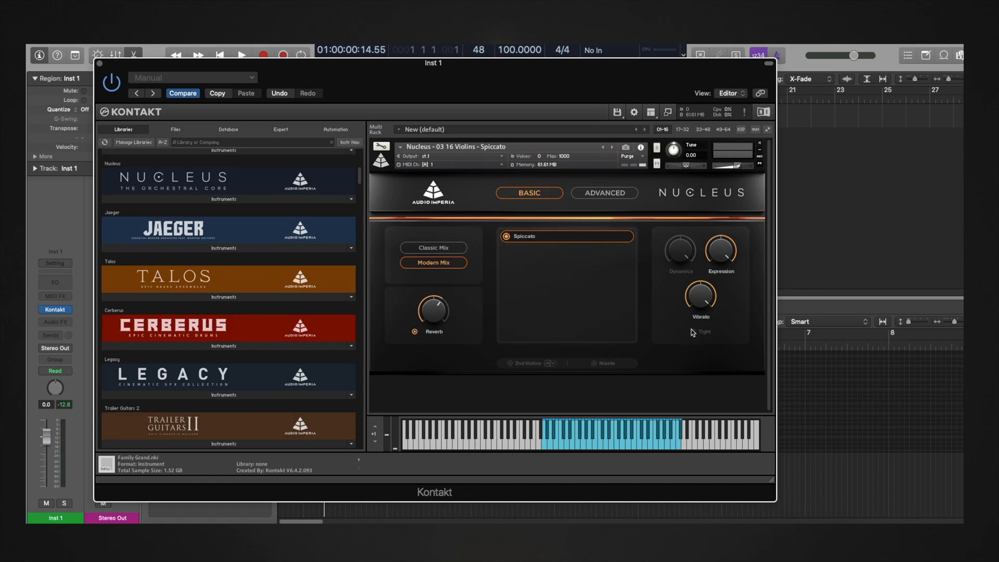
pyautogui.moveTo(706, 338)
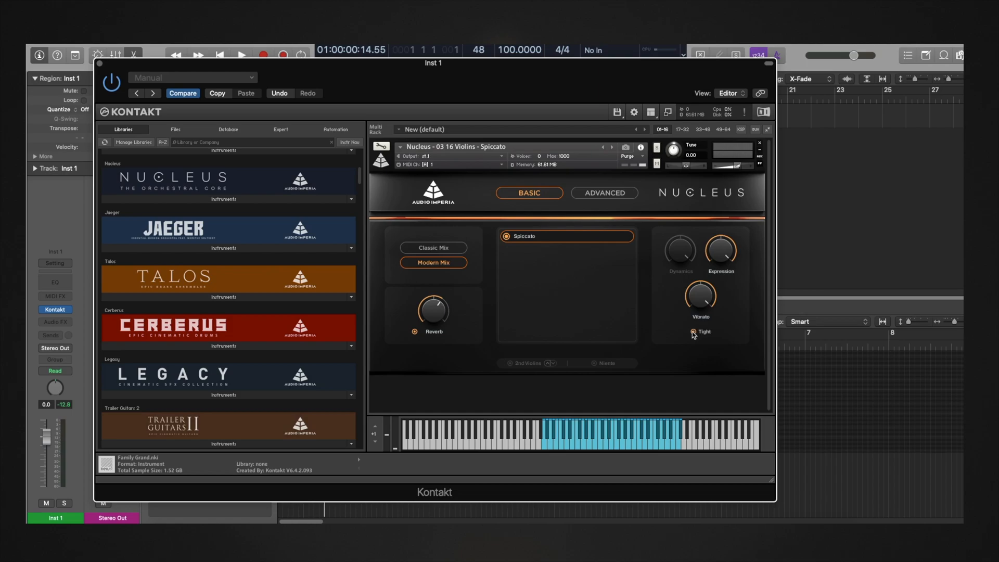
pyautogui.click(604, 192)
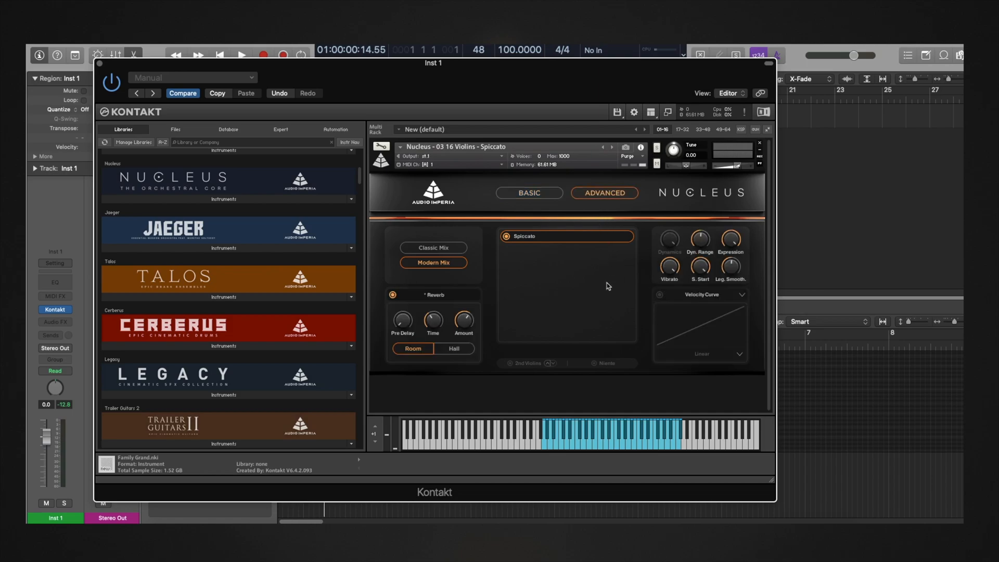
pyautogui.click(528, 192)
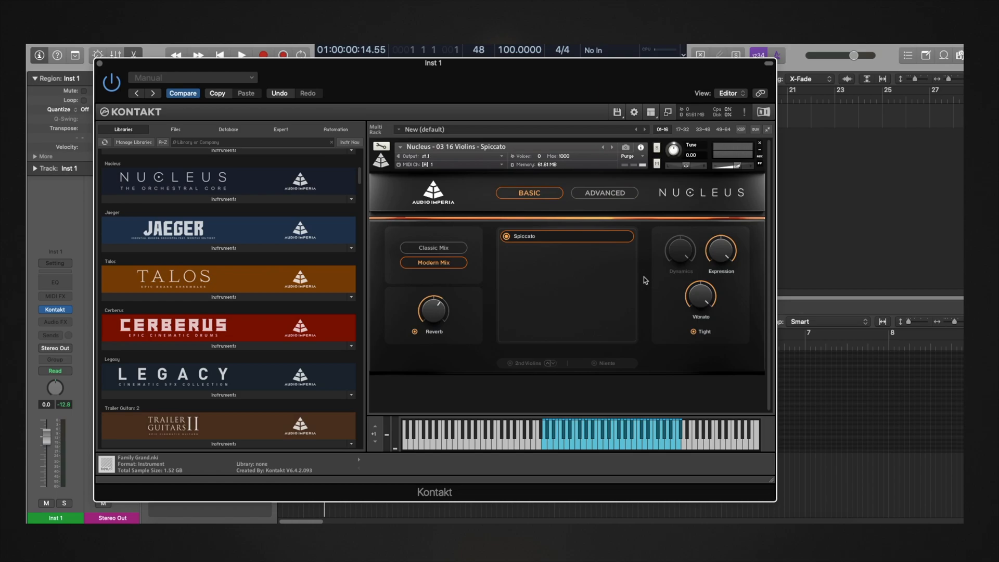
pyautogui.click(604, 193)
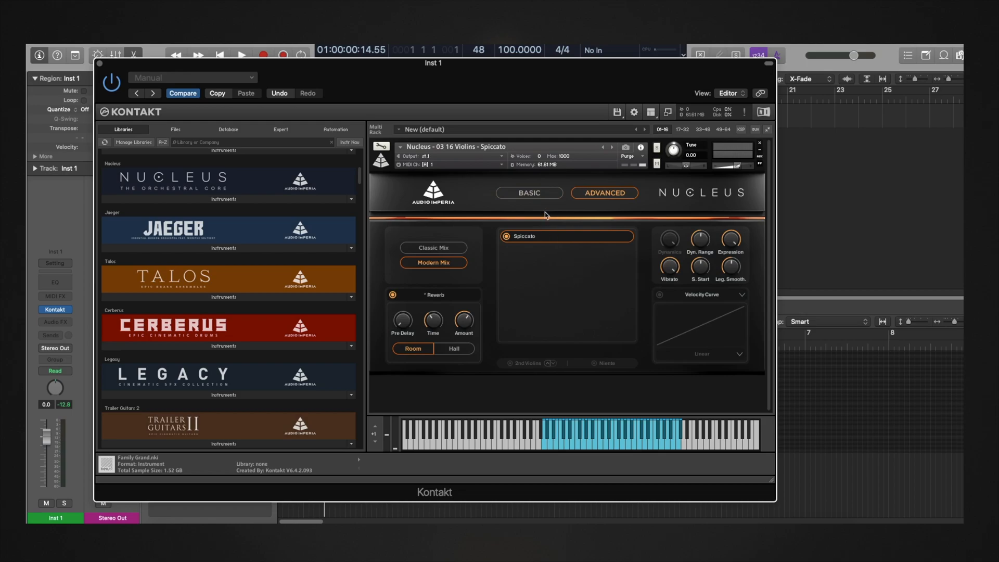
pyautogui.click(528, 193)
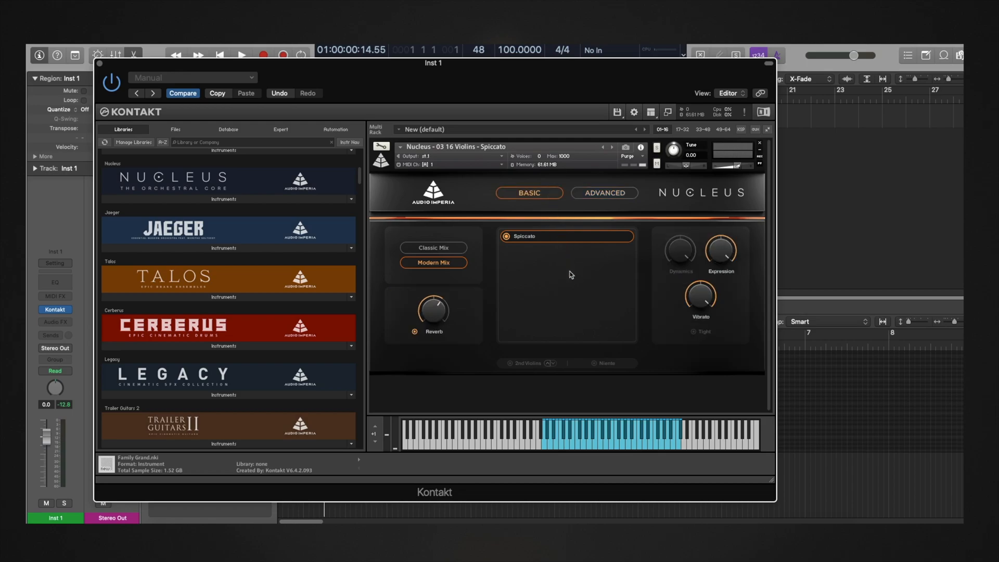